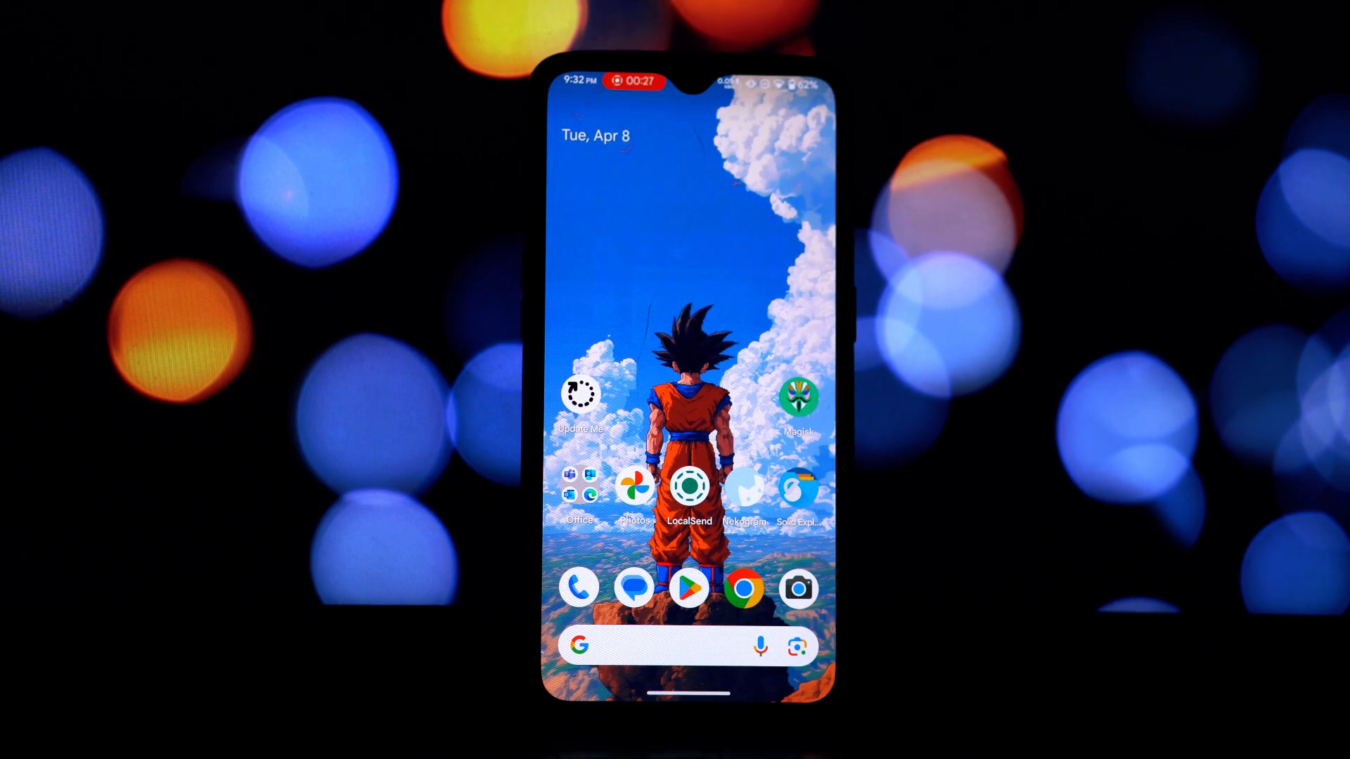
- Launch Update Me from the home screen, showing its category list and the 1DM+ update notice
click(579, 394)
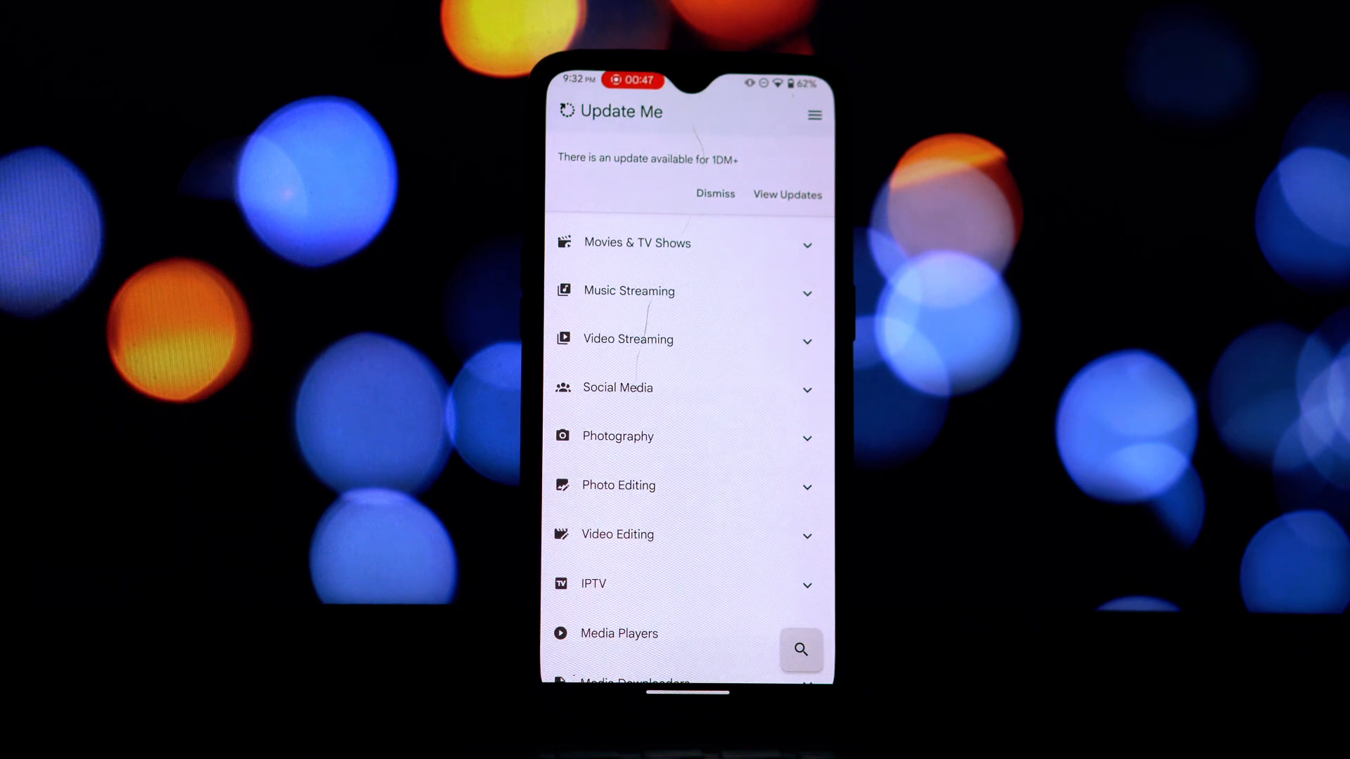
- Expand the Movies & TV Shows category and another category near the top
click(786, 194)
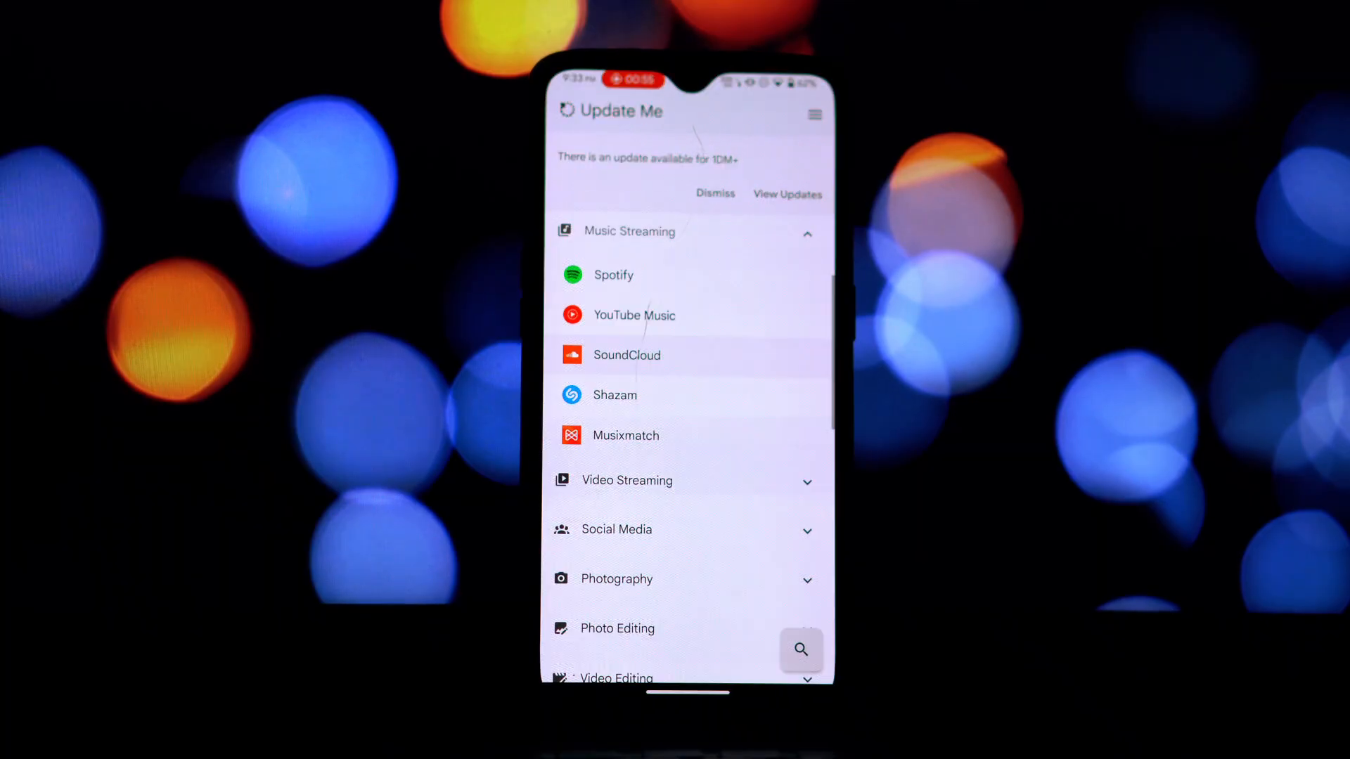
scroll(up, 3)
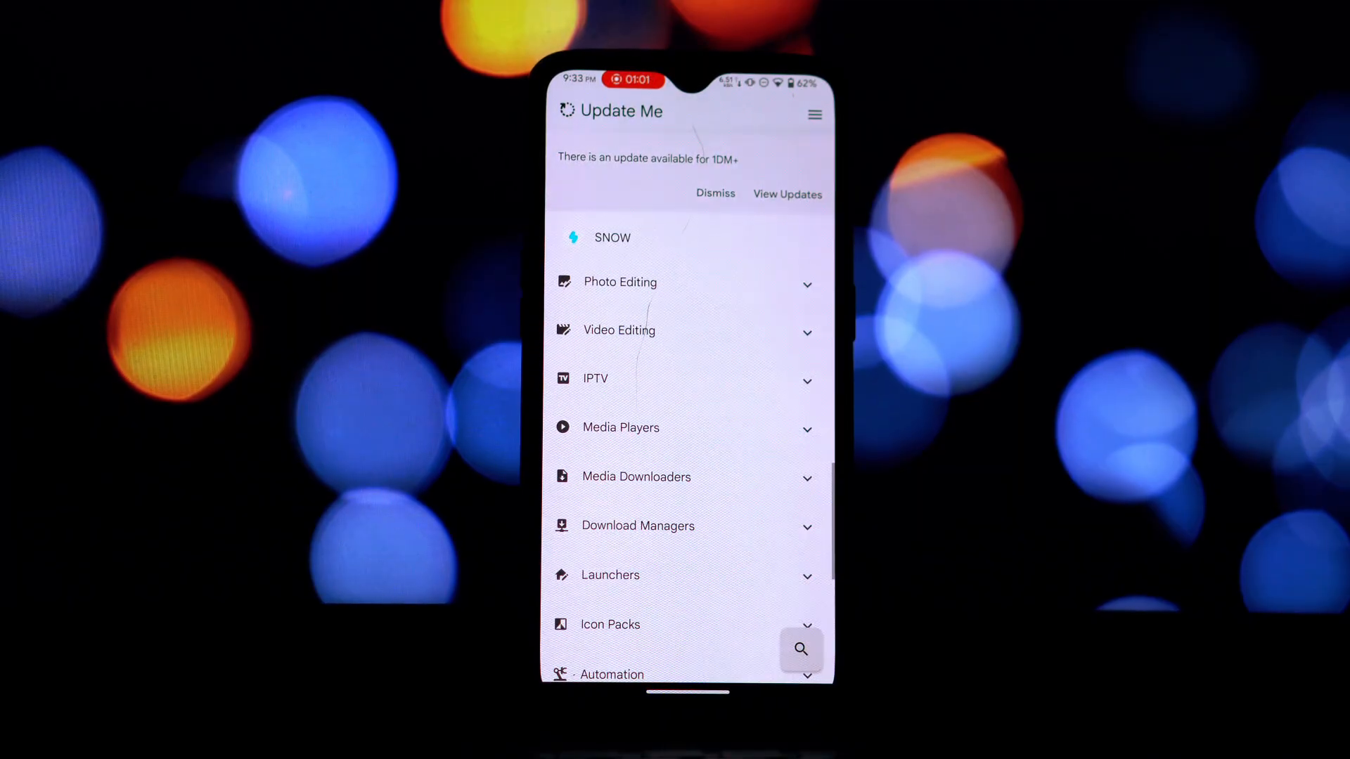
click(618, 330)
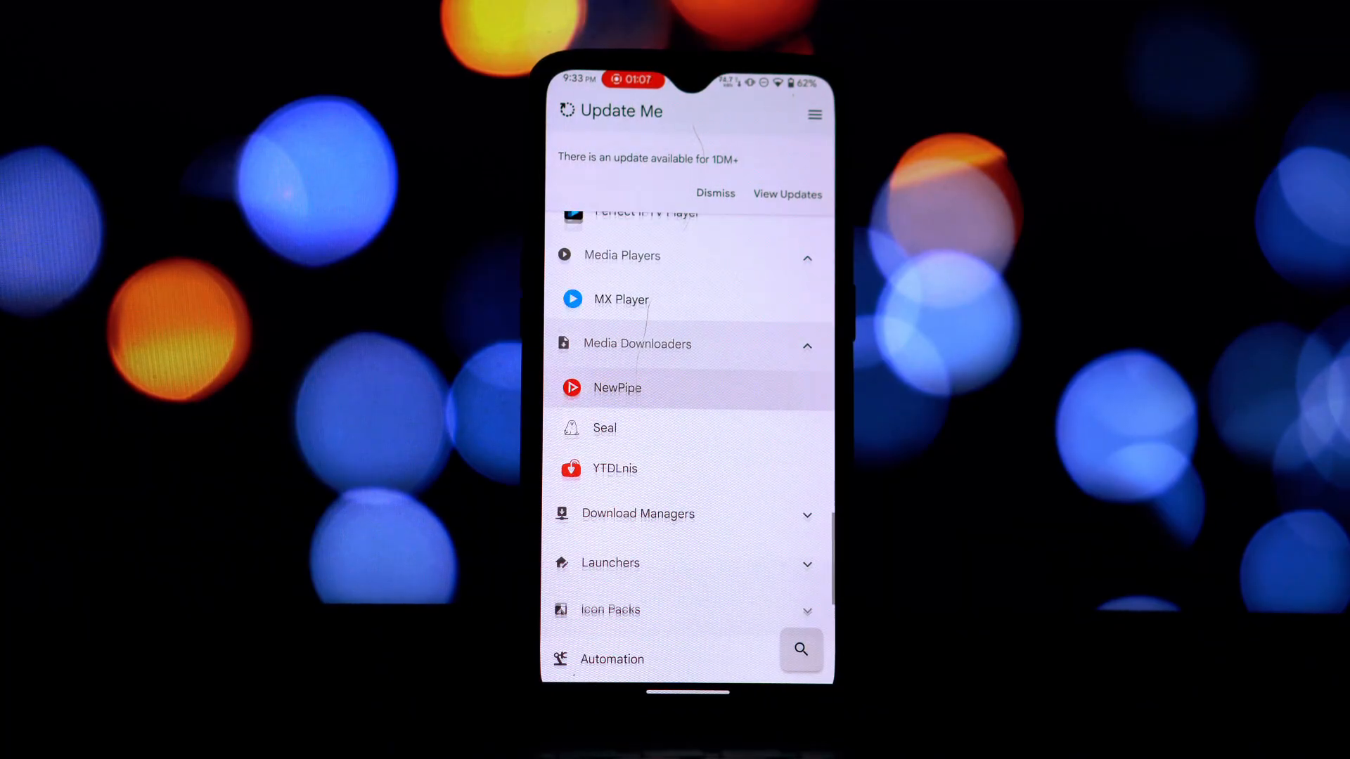
scroll(up, 3)
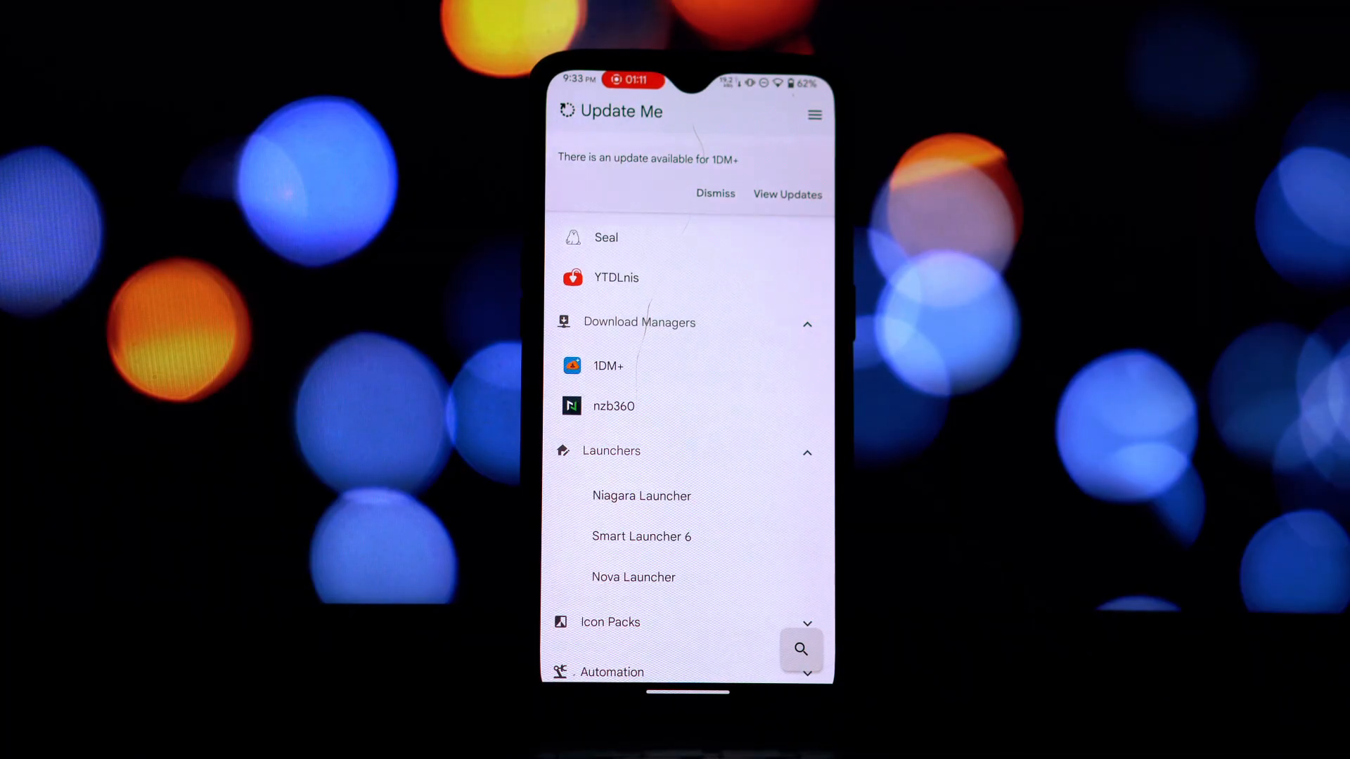
scroll(down, 3)
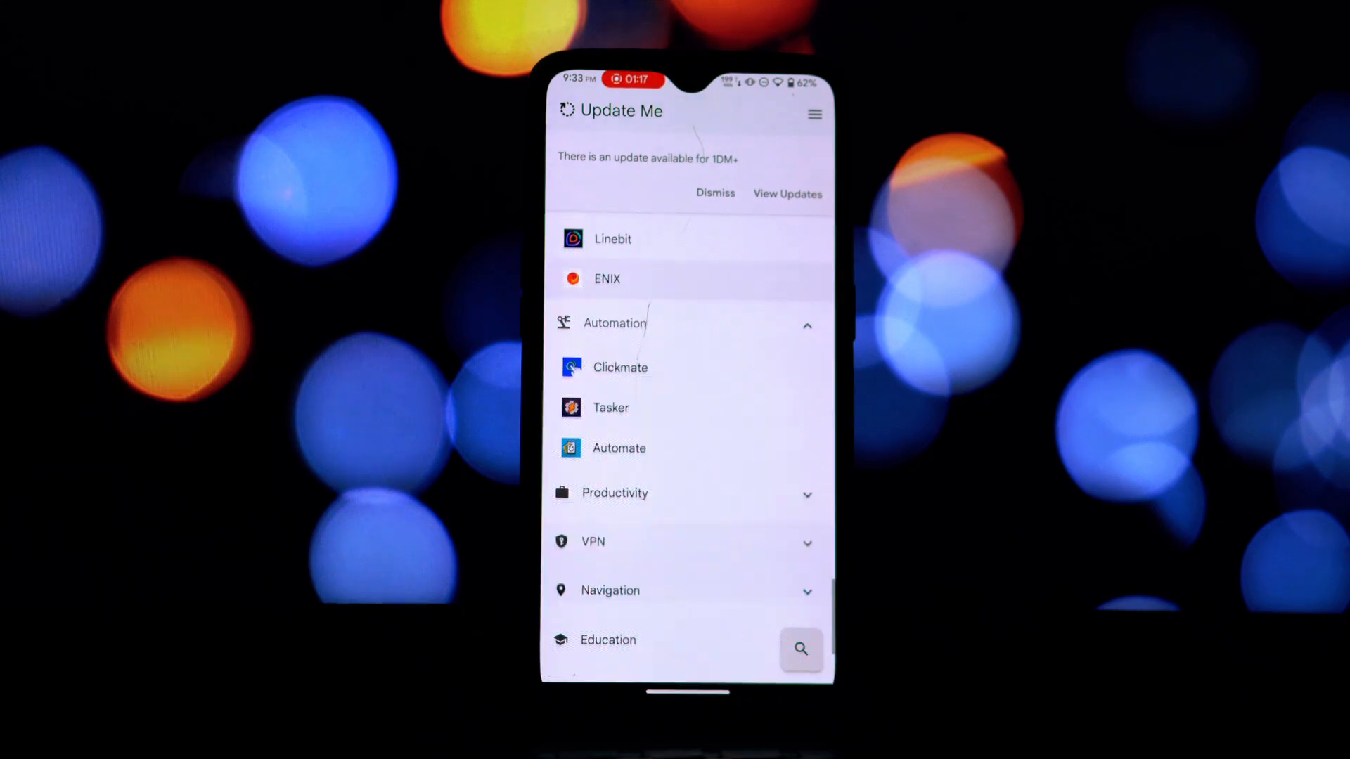
scroll(down, 3)
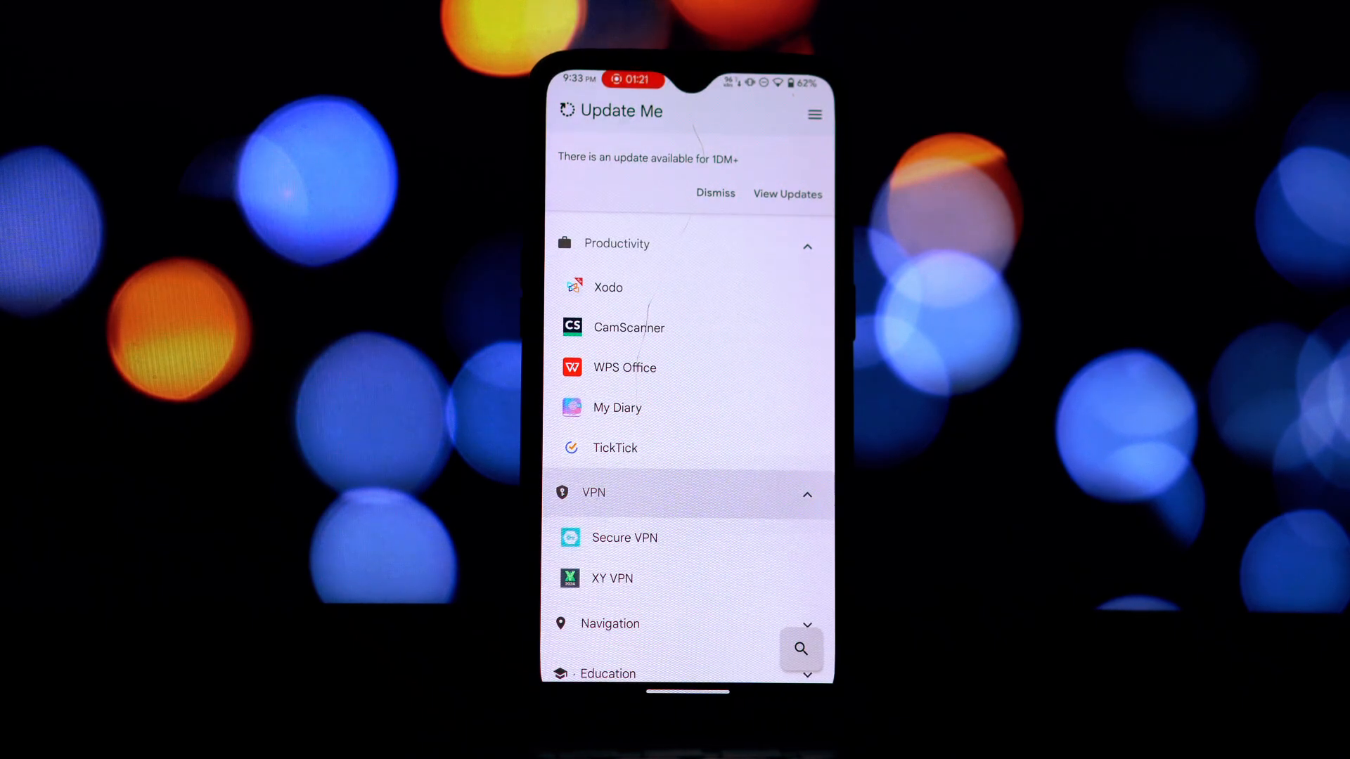
scroll(down, 3)
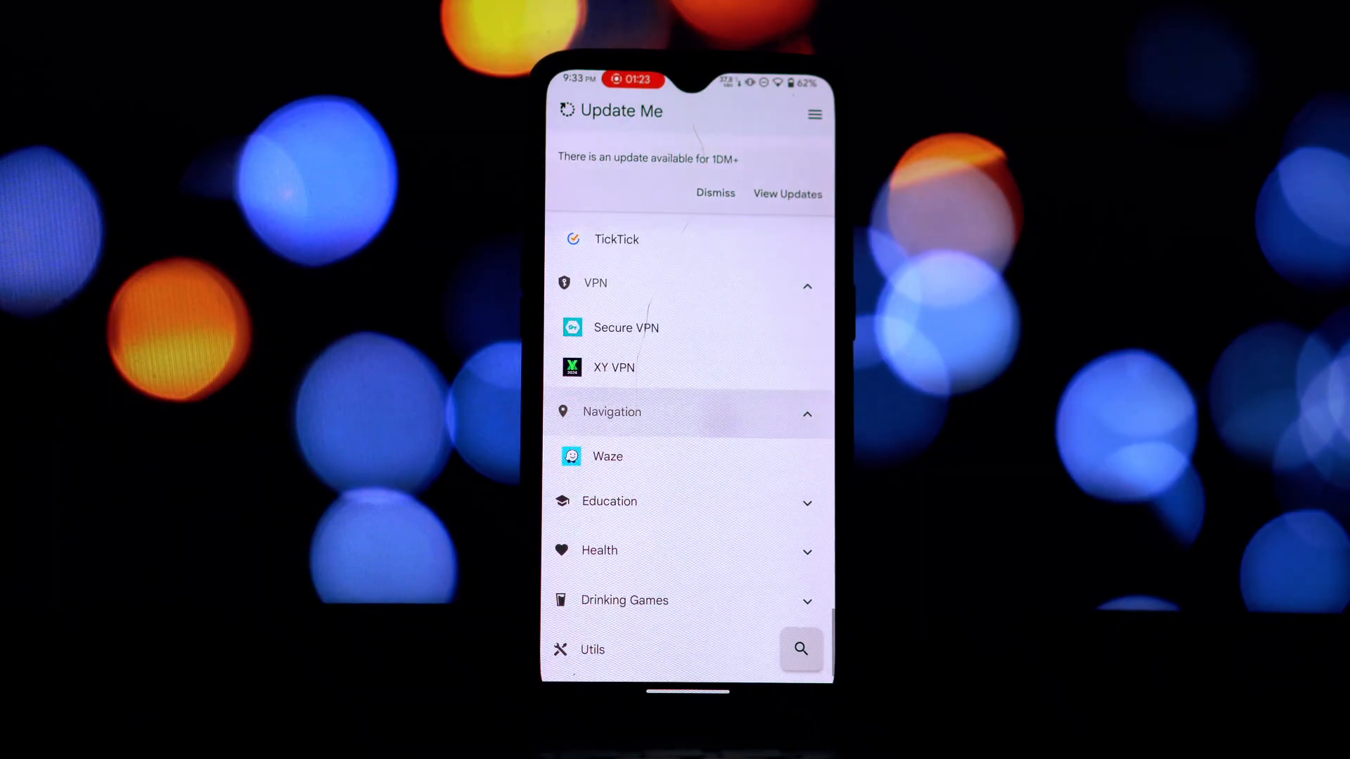
- Expand the Education and Others categories further down the list
click(610, 501)
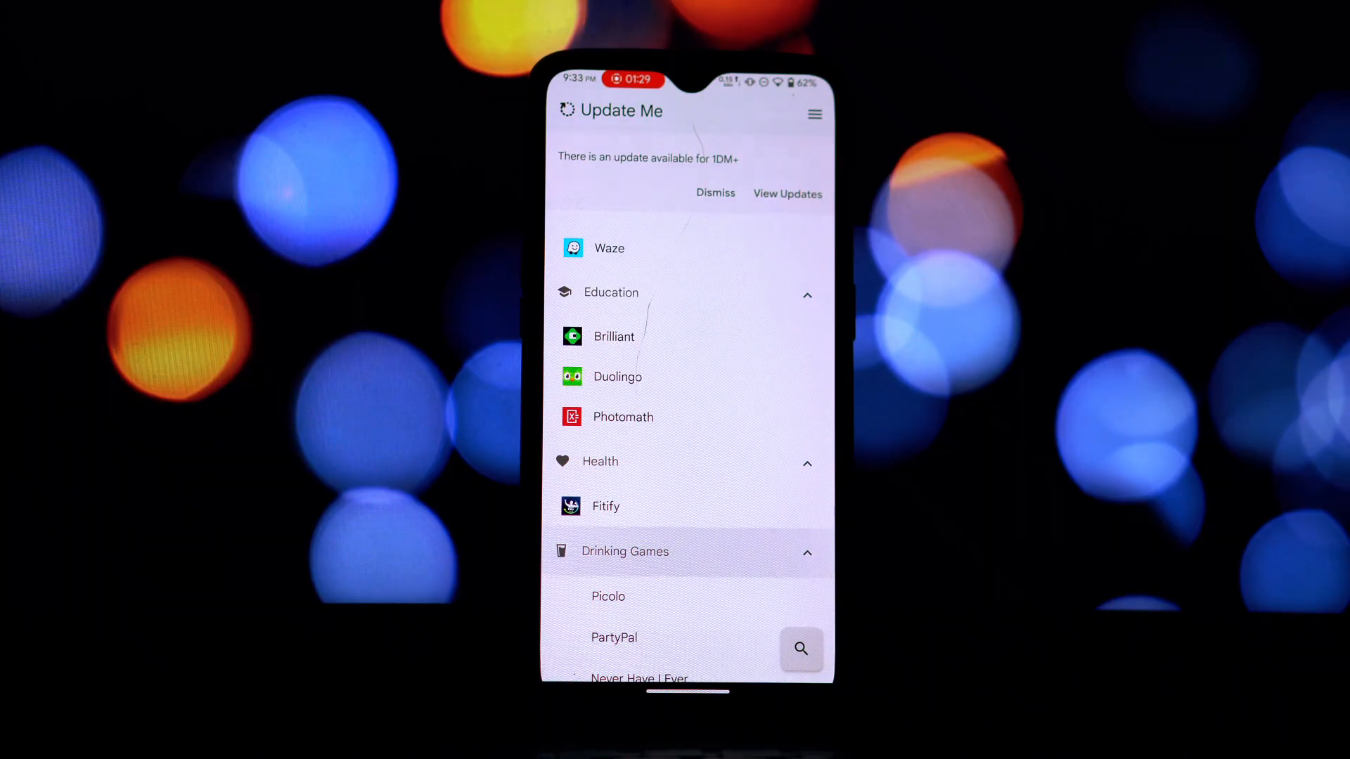
scroll(down, 3)
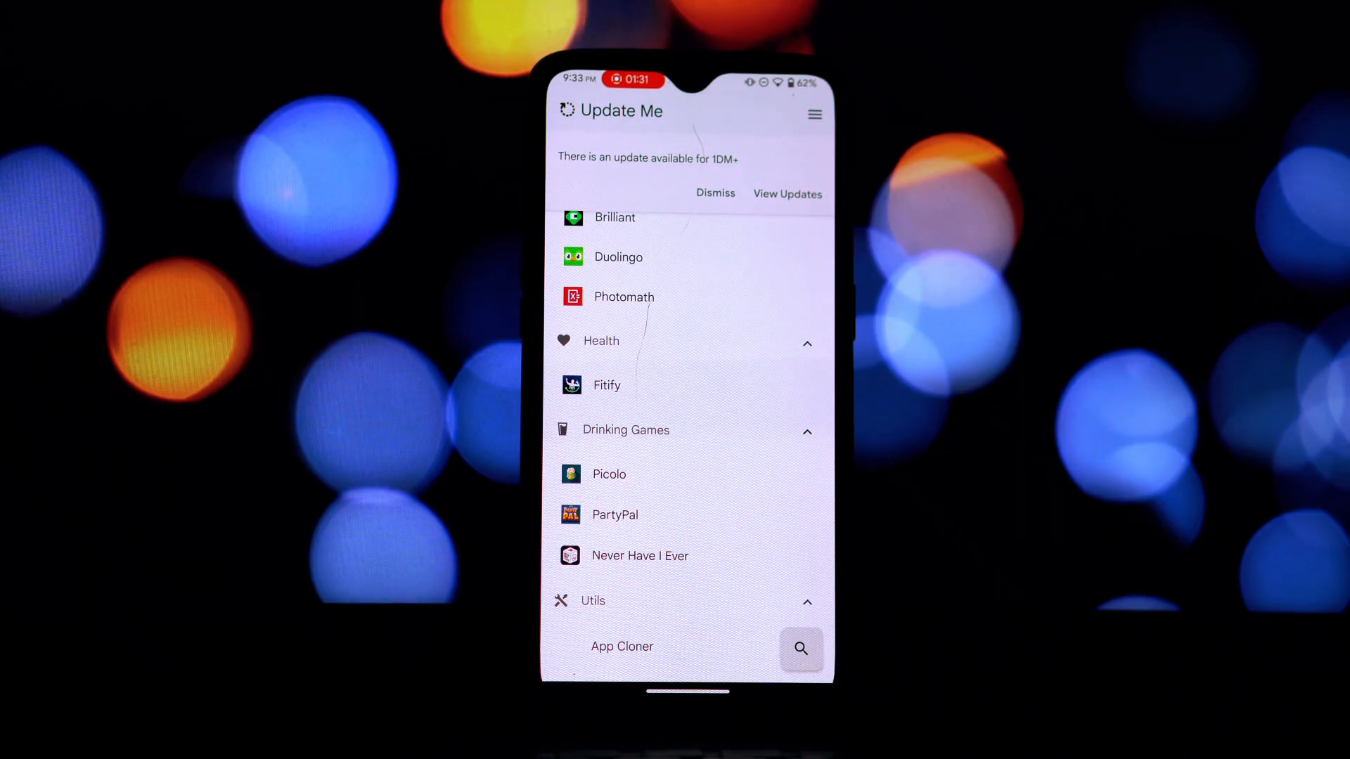
scroll(down, 3)
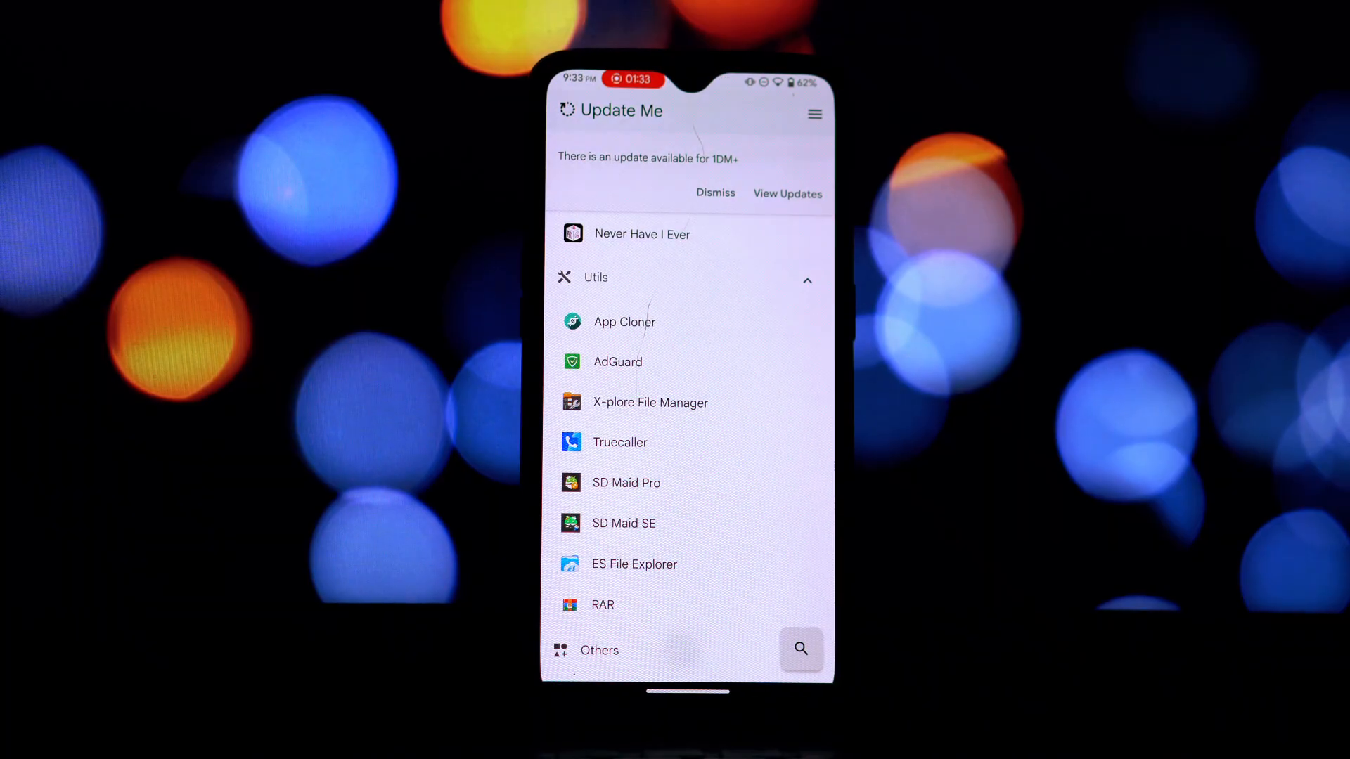
scroll(down, 3)
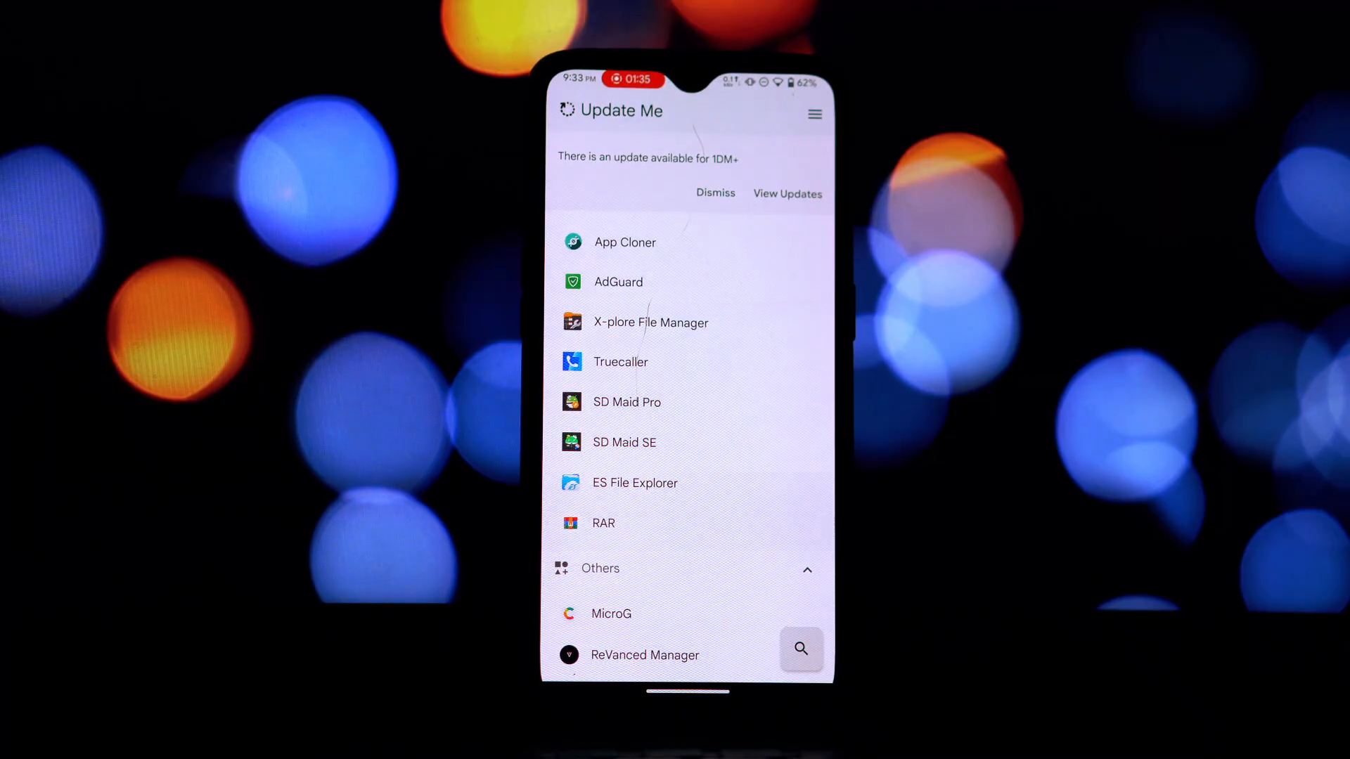
click(679, 402)
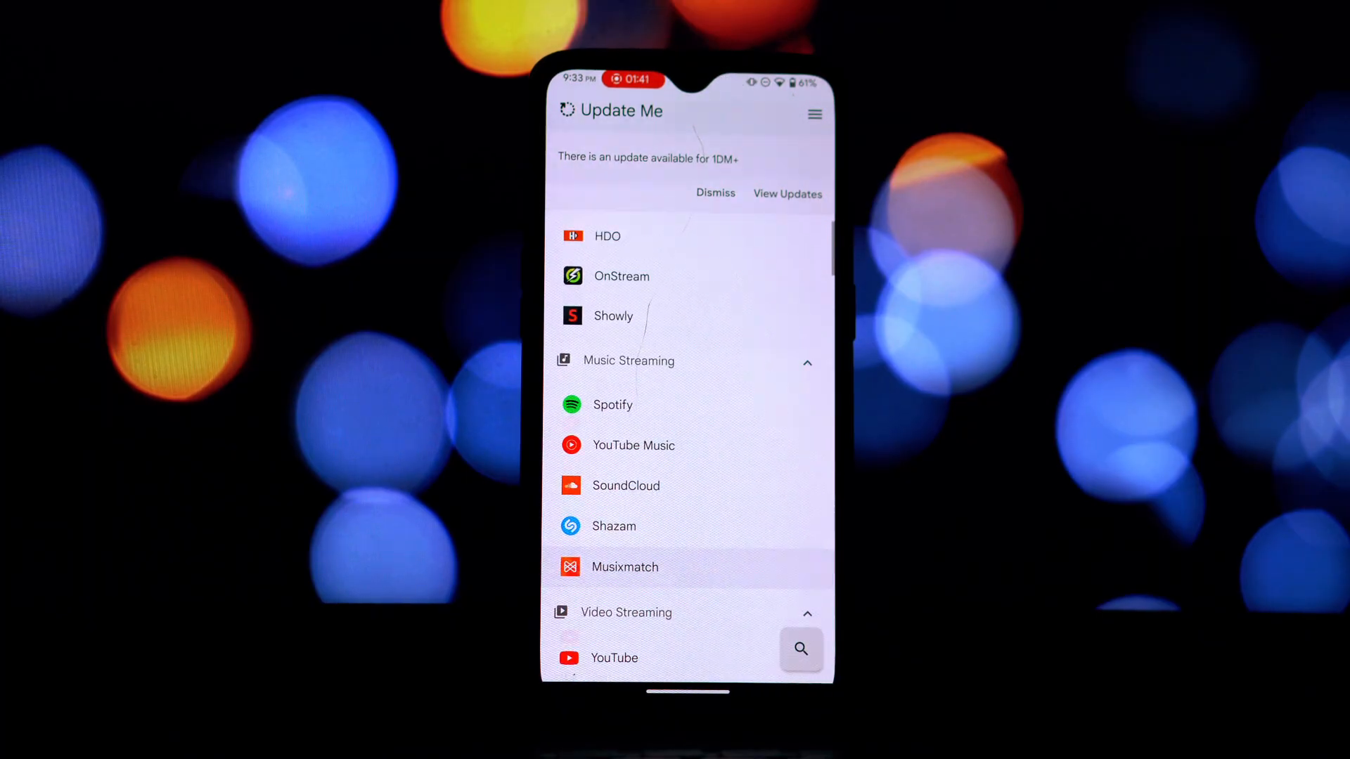
scroll(down, 3)
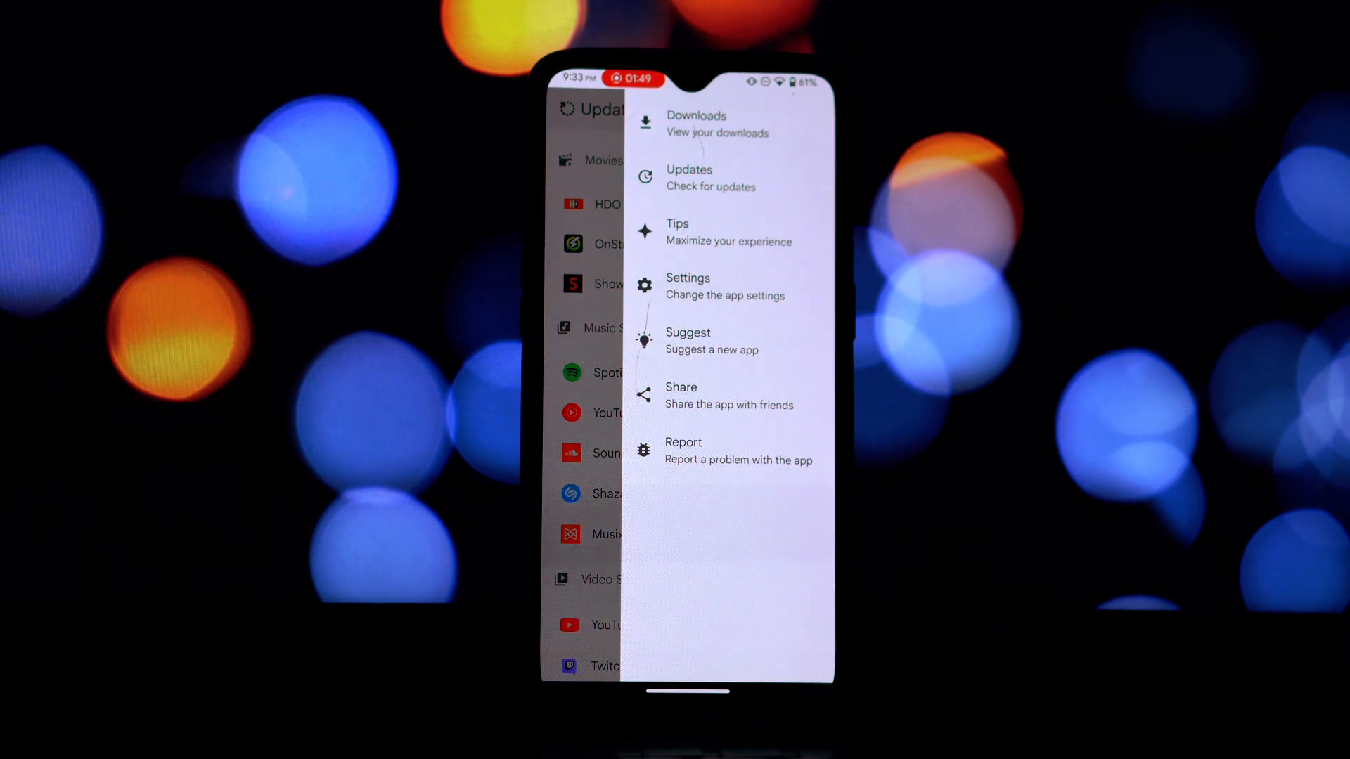
click(686, 286)
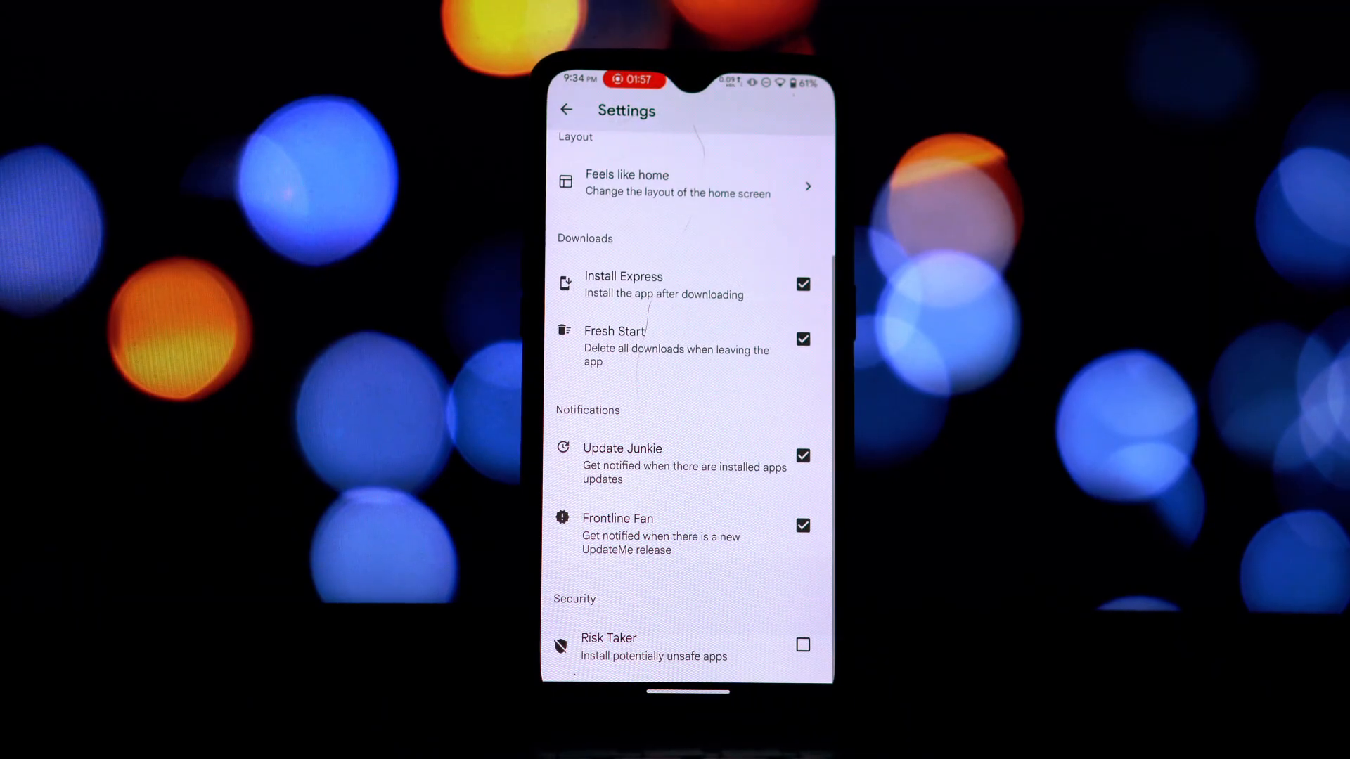
click(565, 110)
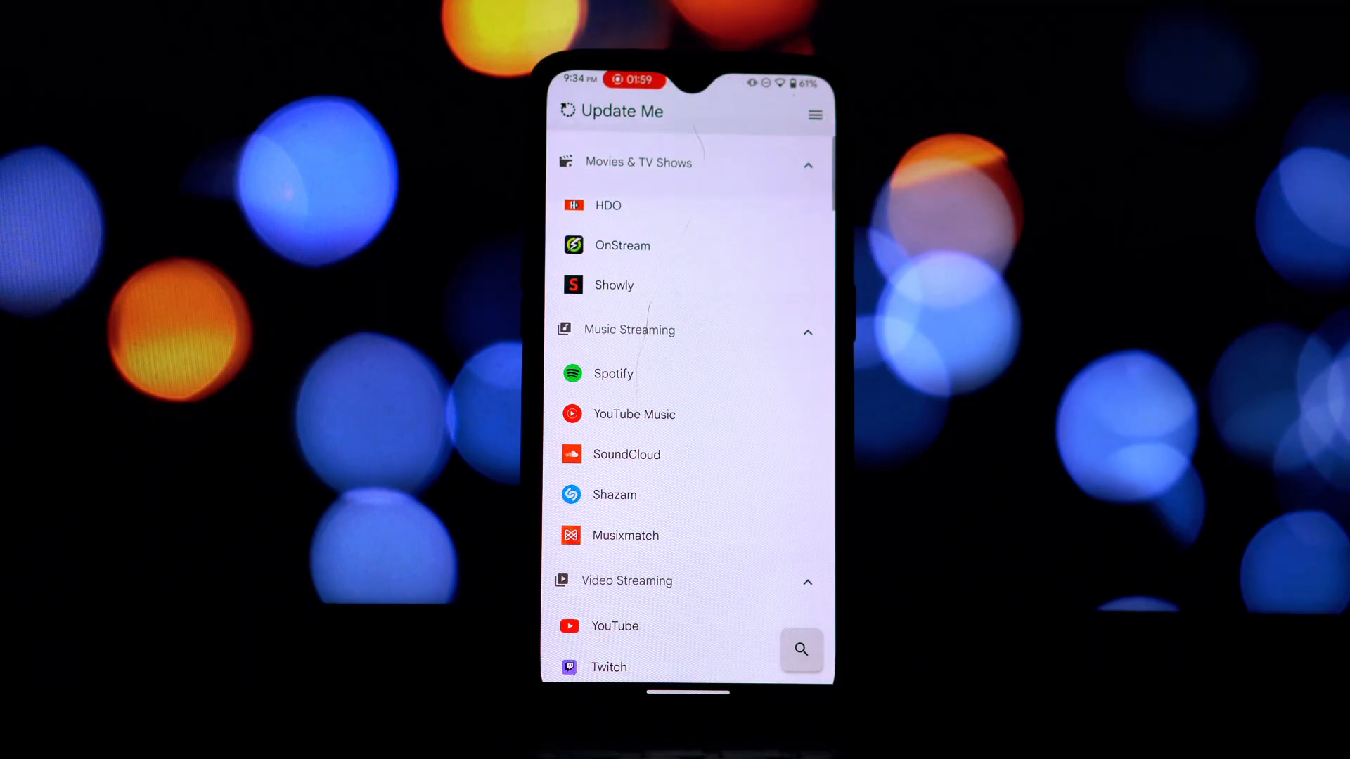
- Scroll up and down the category list, working down to the Utils category
scroll(down, 3)
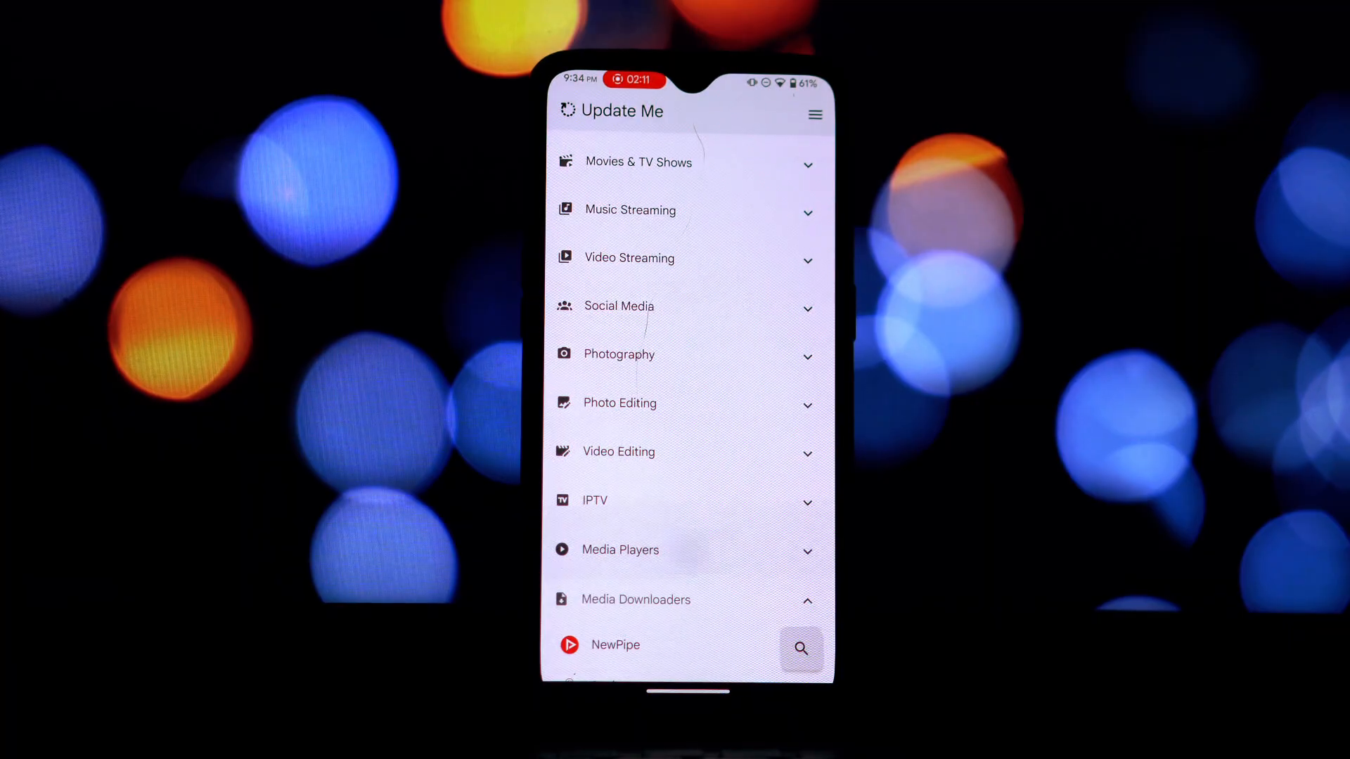
scroll(up, 3)
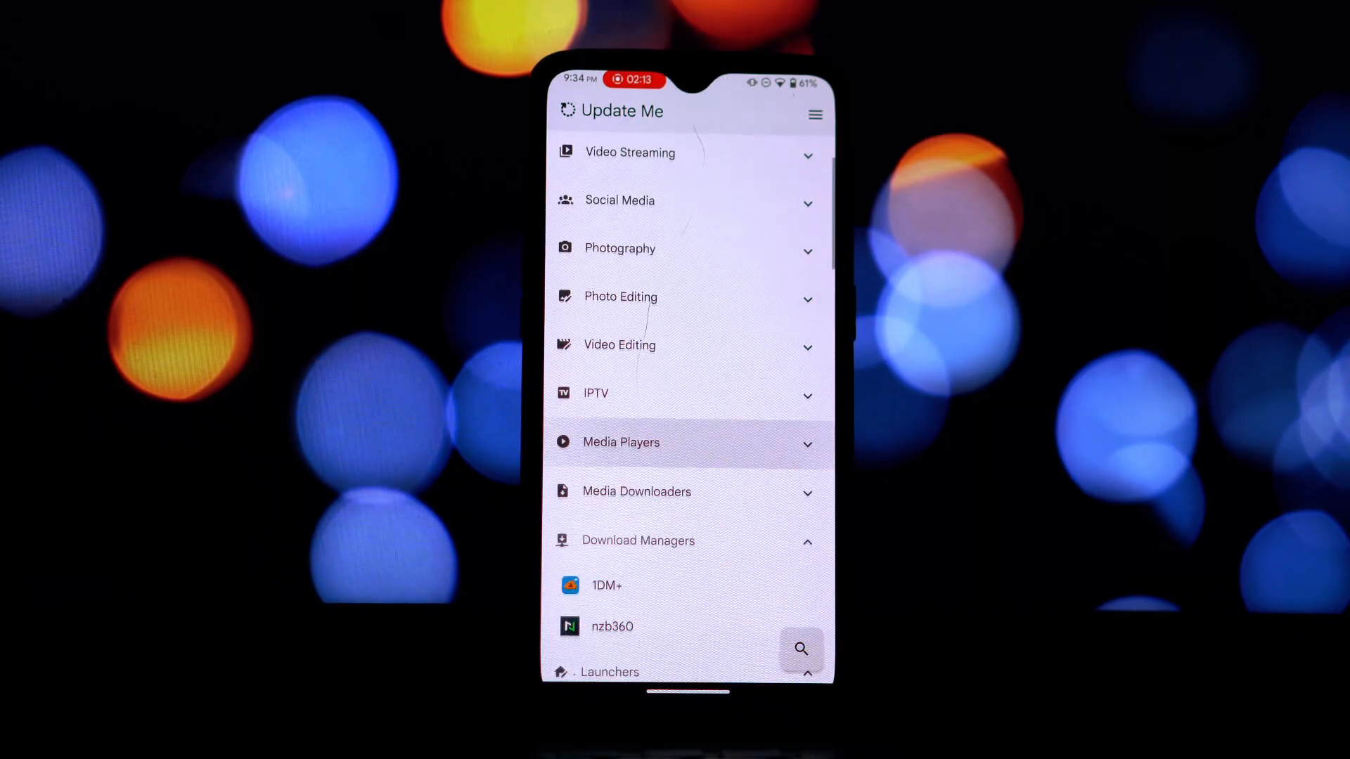
scroll(down, 3)
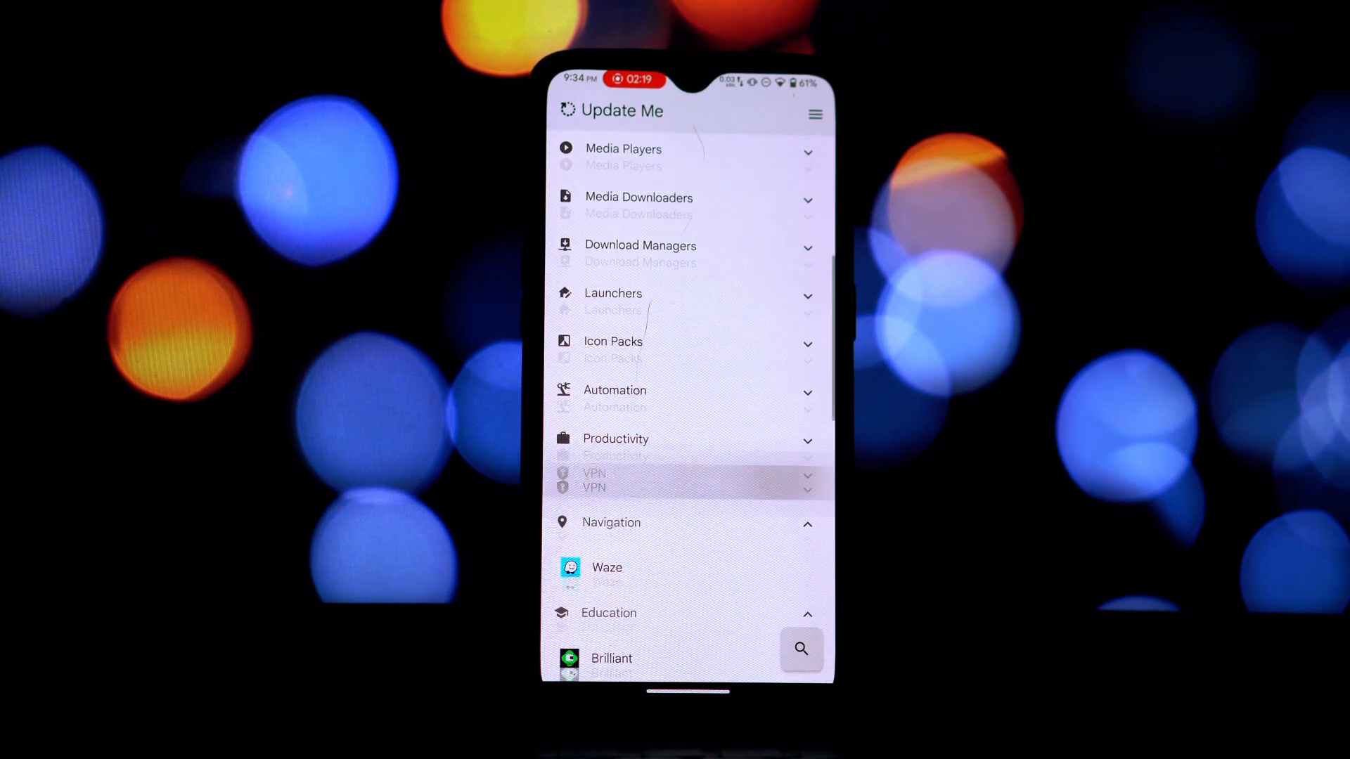
scroll(up, 3)
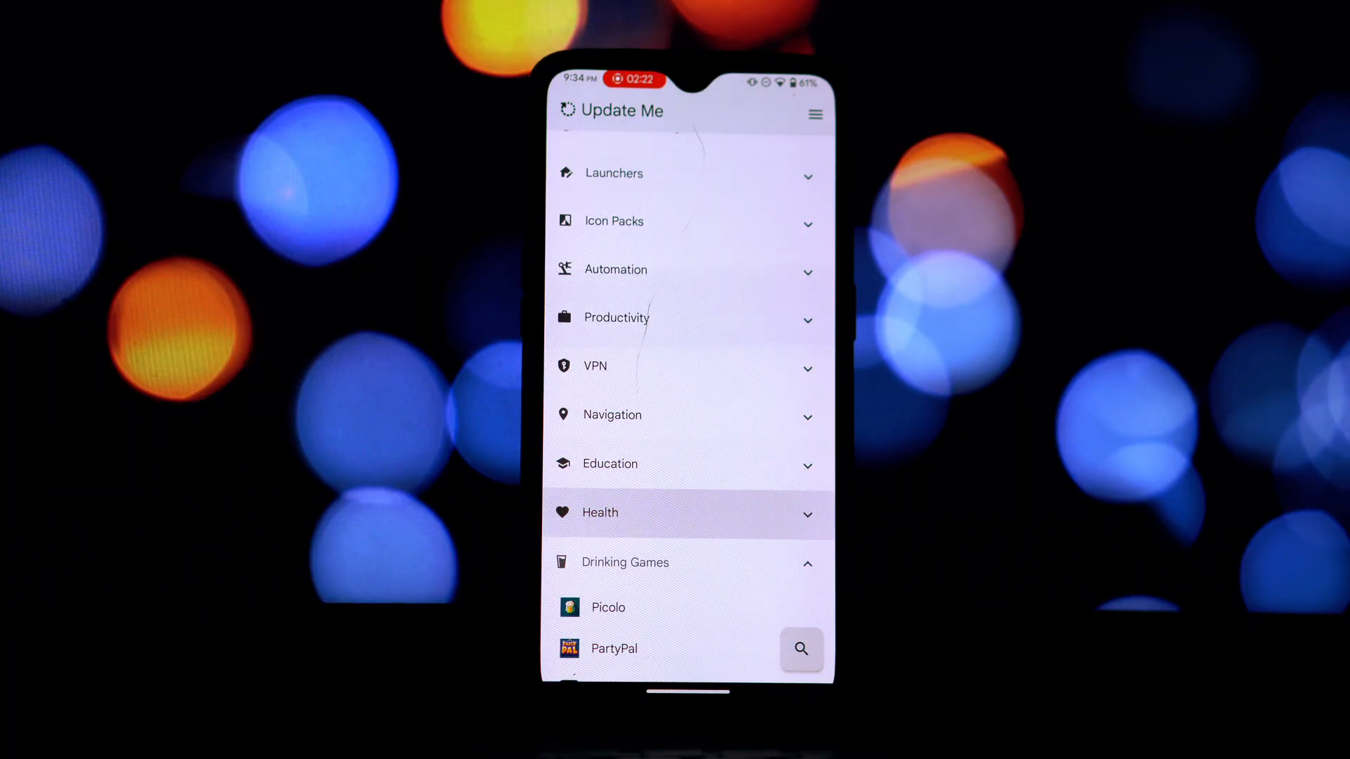
scroll(down, 3)
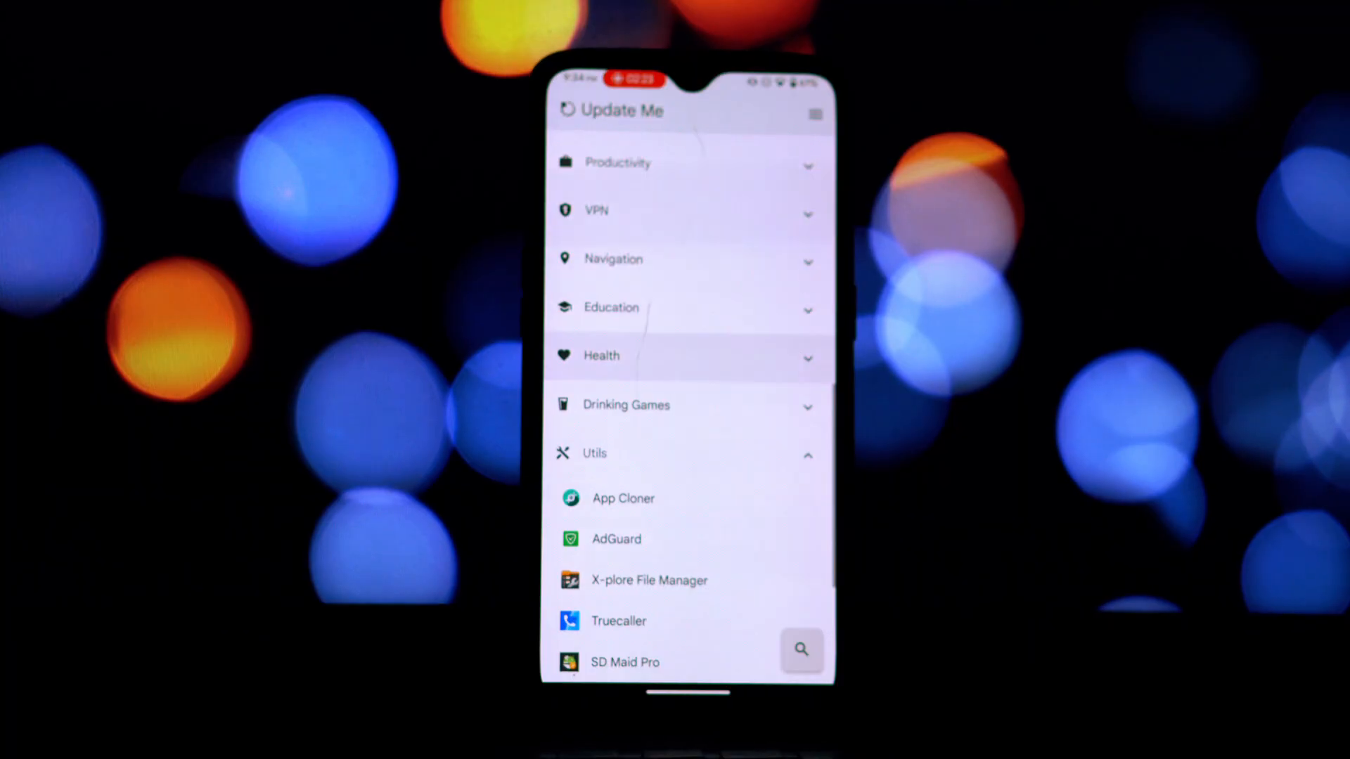